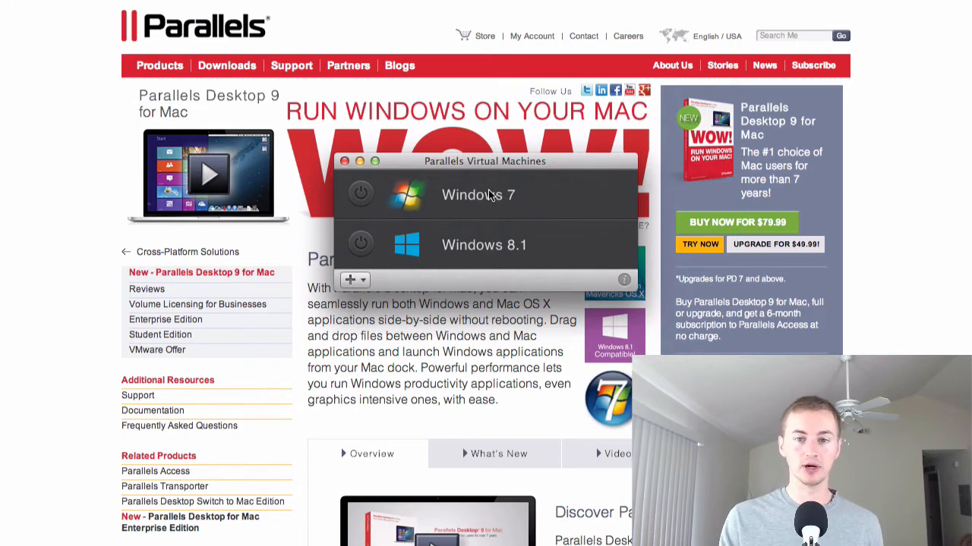
Step: Choose New… from the + menu to open the New Virtual Machine wizard
click(355, 280)
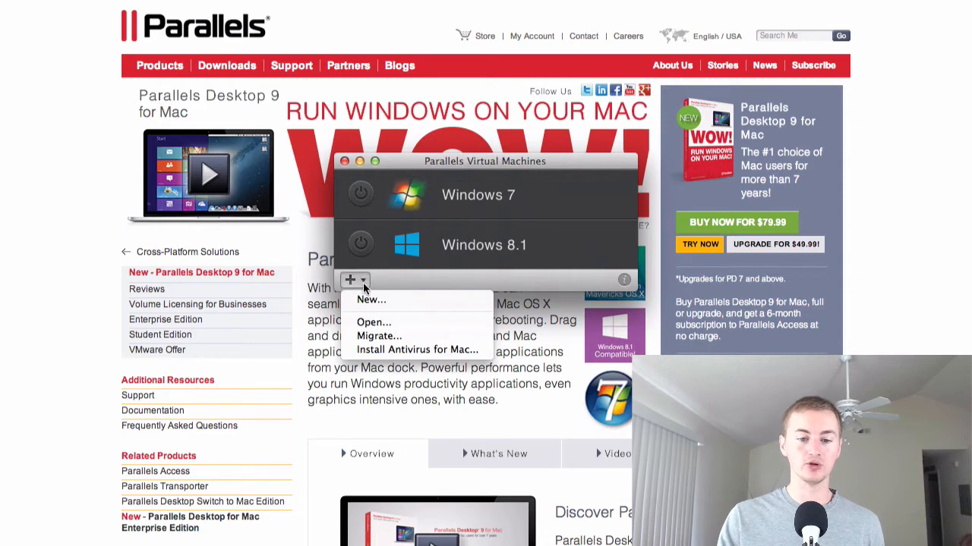
mouse_move(386, 301)
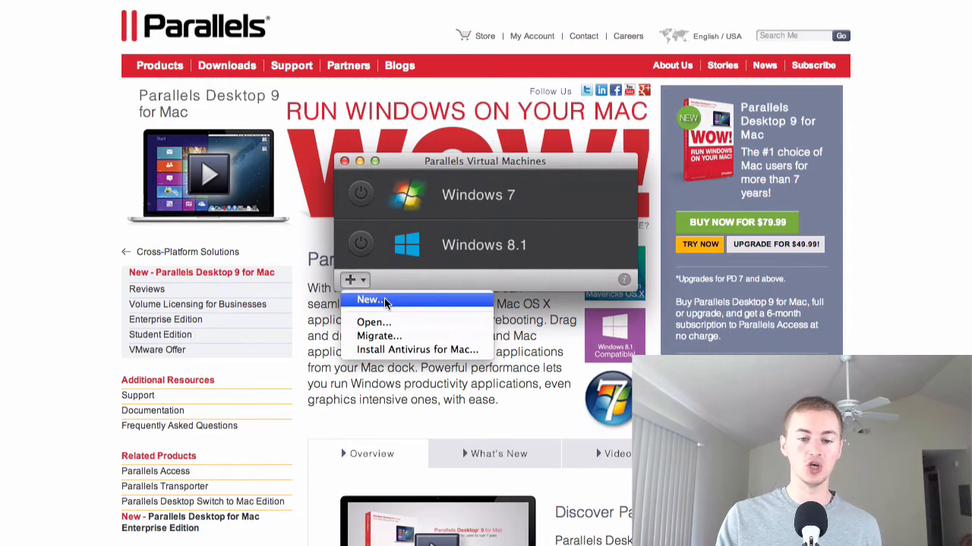
click(369, 299)
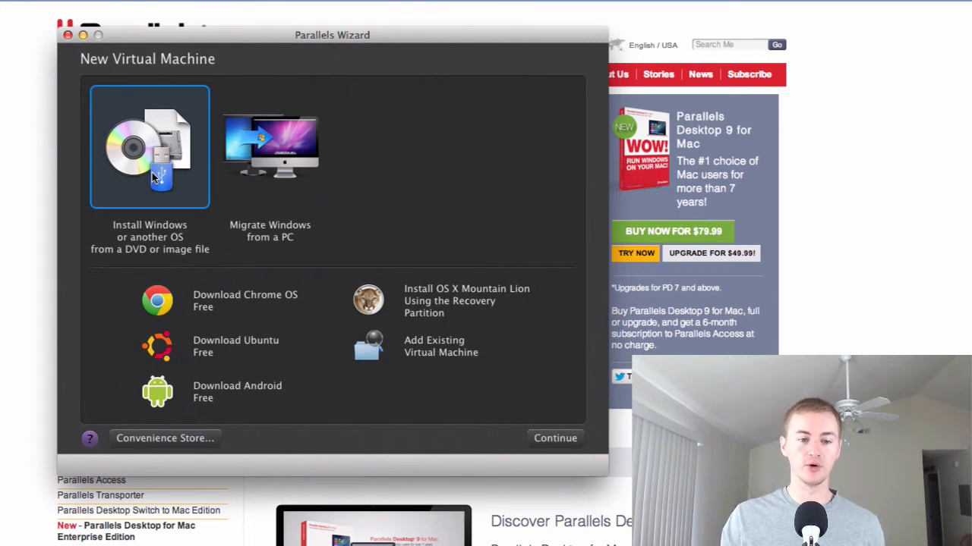
mouse_move(185, 192)
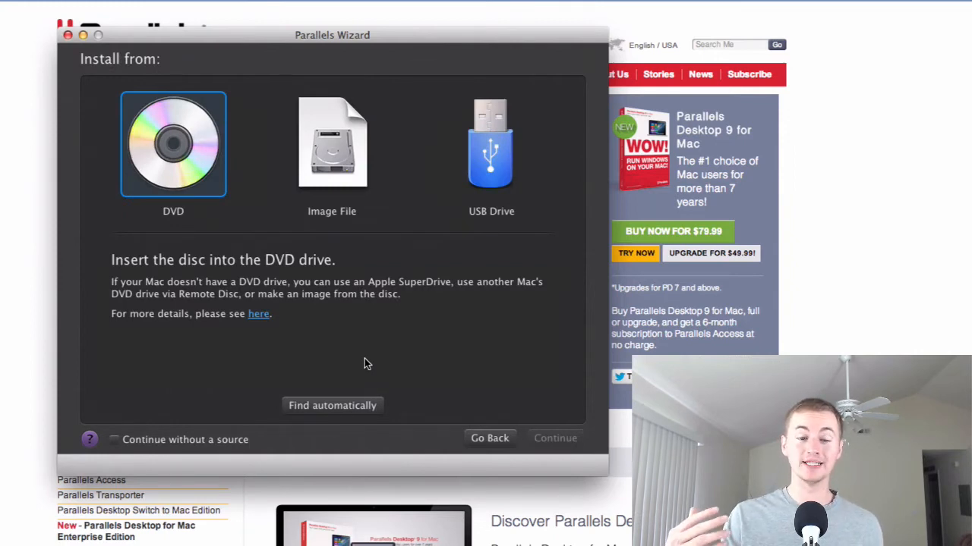
mouse_move(327, 318)
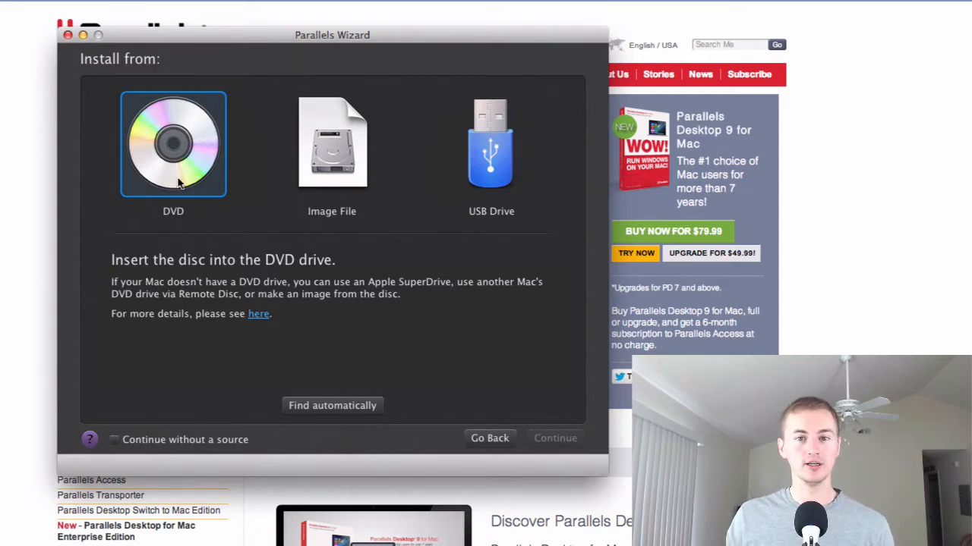
mouse_move(306, 193)
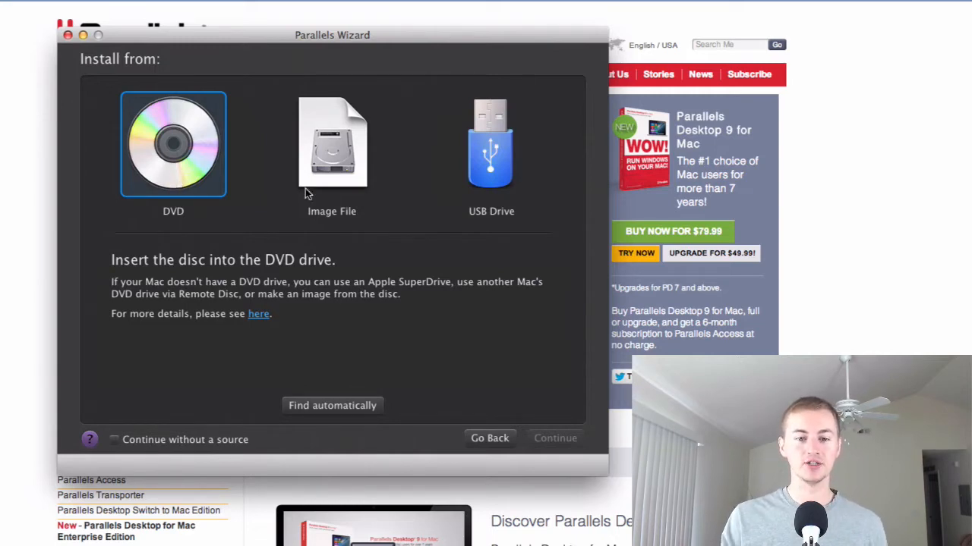
Step: Choose the DVD or image file as the Windows installation source
click(332, 144)
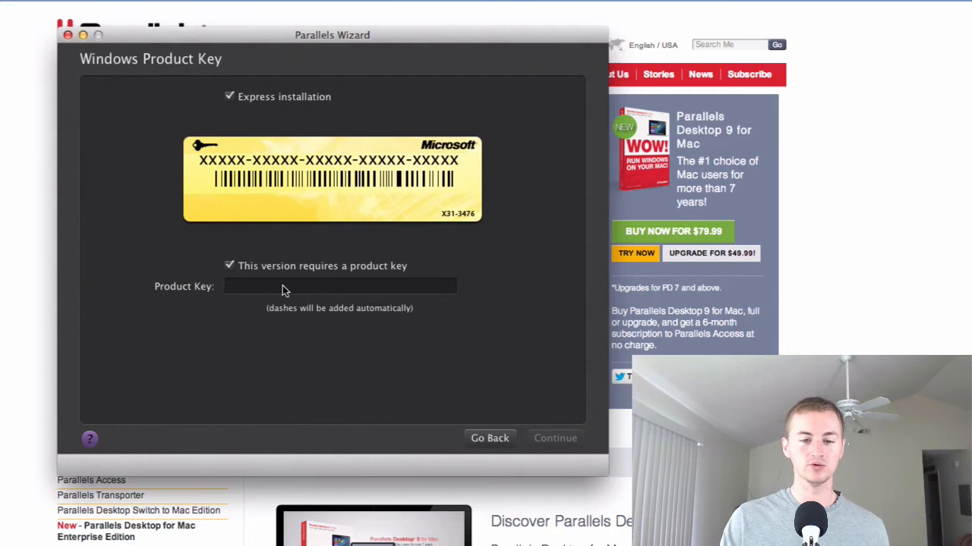
mouse_move(245, 281)
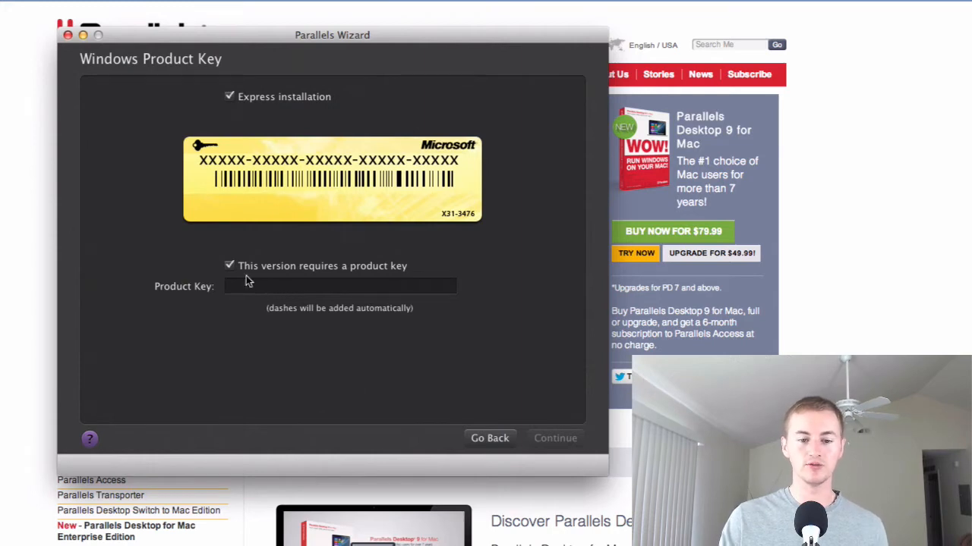
Step: Leave the product key empty and set Mac integration to 'Like a PC'
click(555, 438)
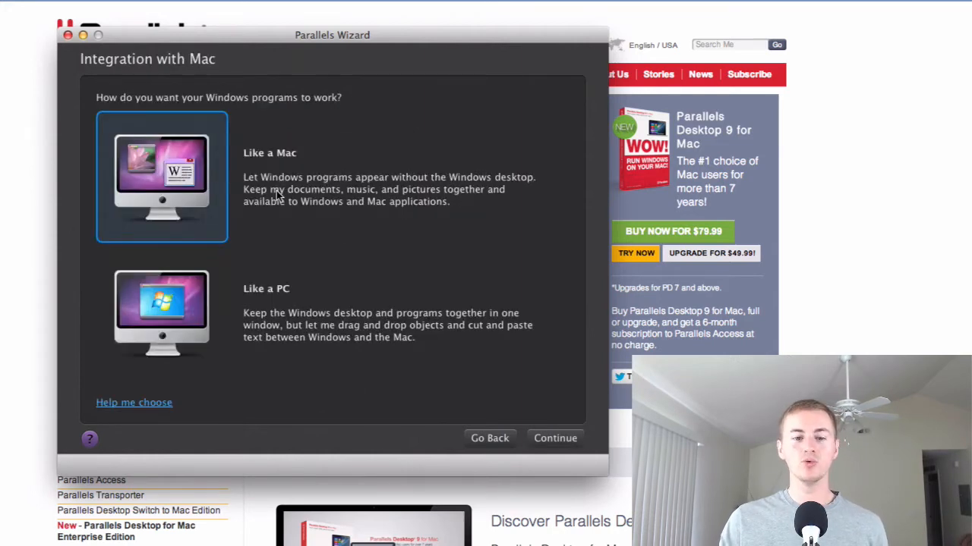
click(161, 313)
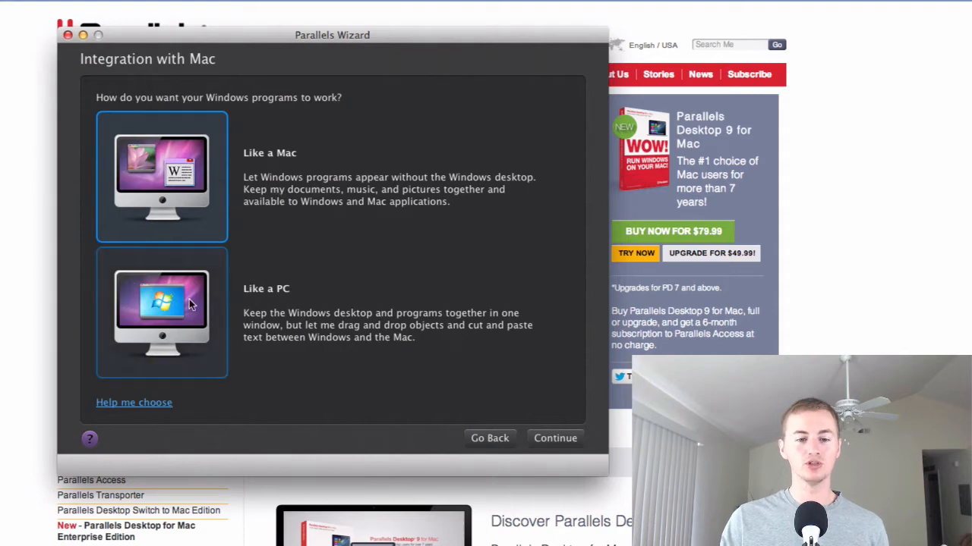
click(162, 312)
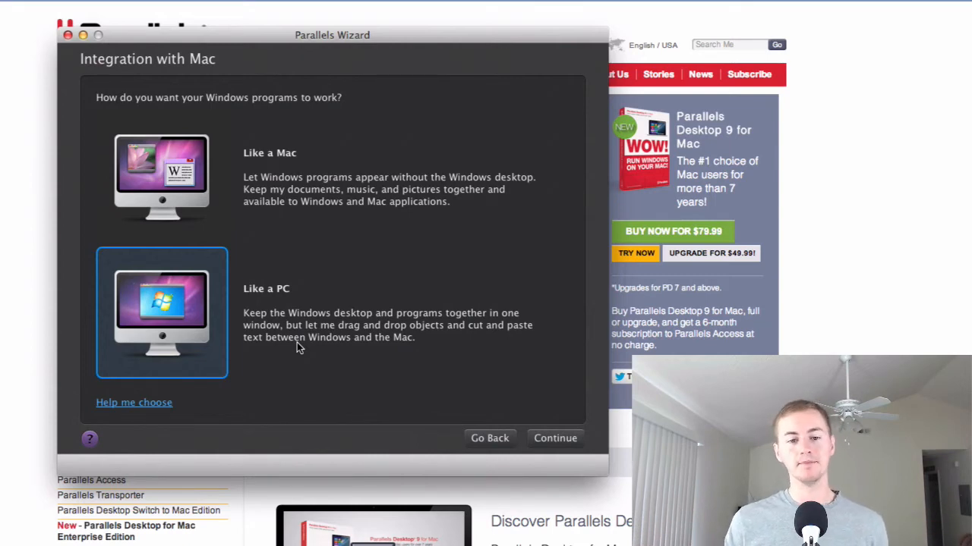
click(162, 177)
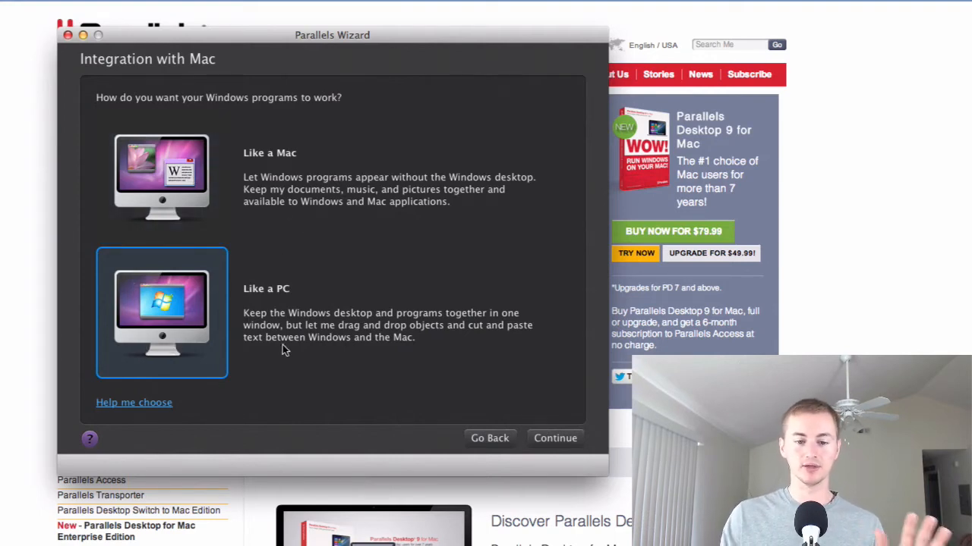
click(554, 438)
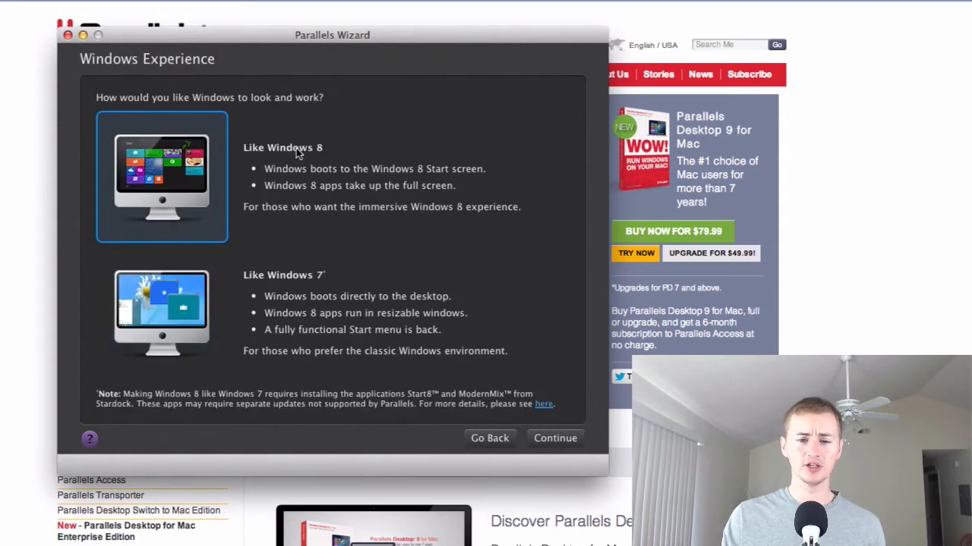
mouse_move(336, 198)
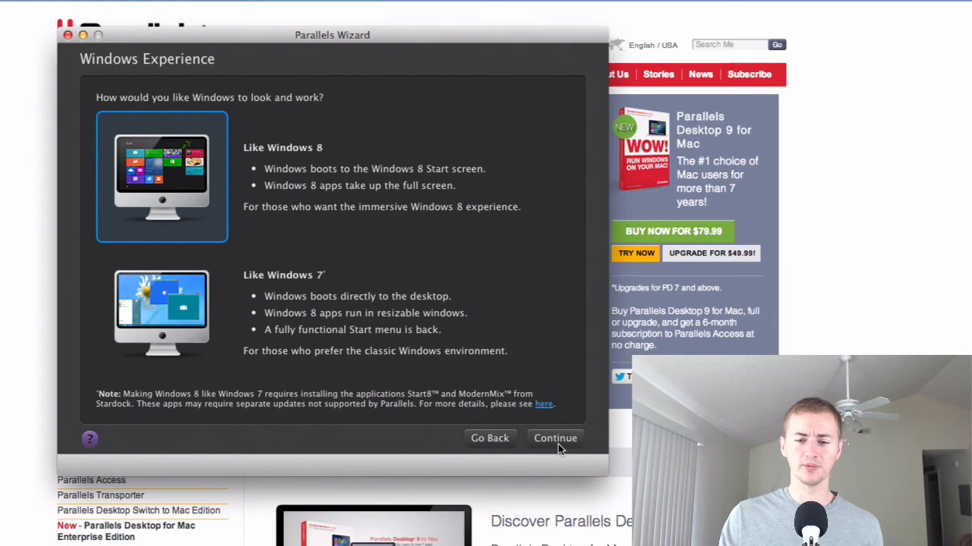
Step: Keep 'Like Windows 8' as the Windows experience
click(554, 438)
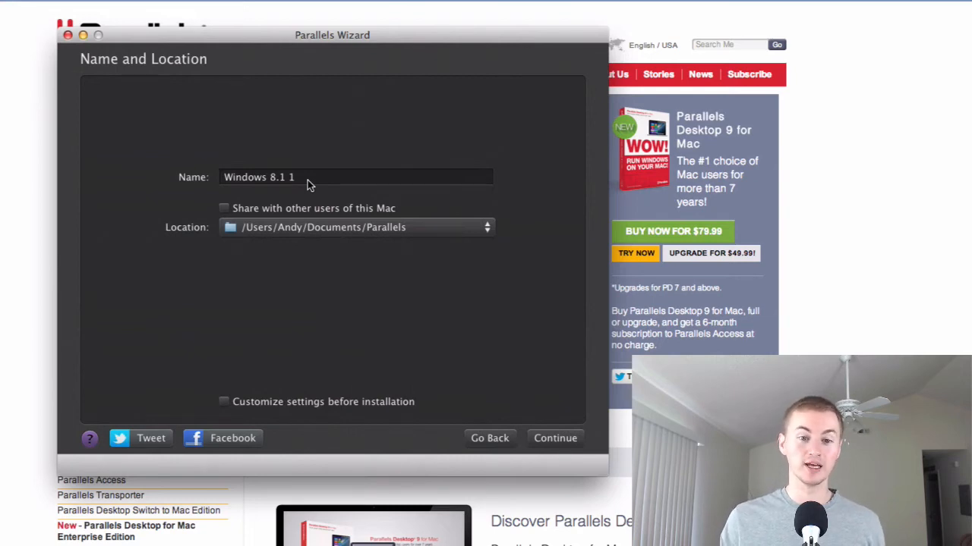
Step: Install Windows 8.1 Pro as machine 'Windows 8.1 1' with default name and location
click(555, 438)
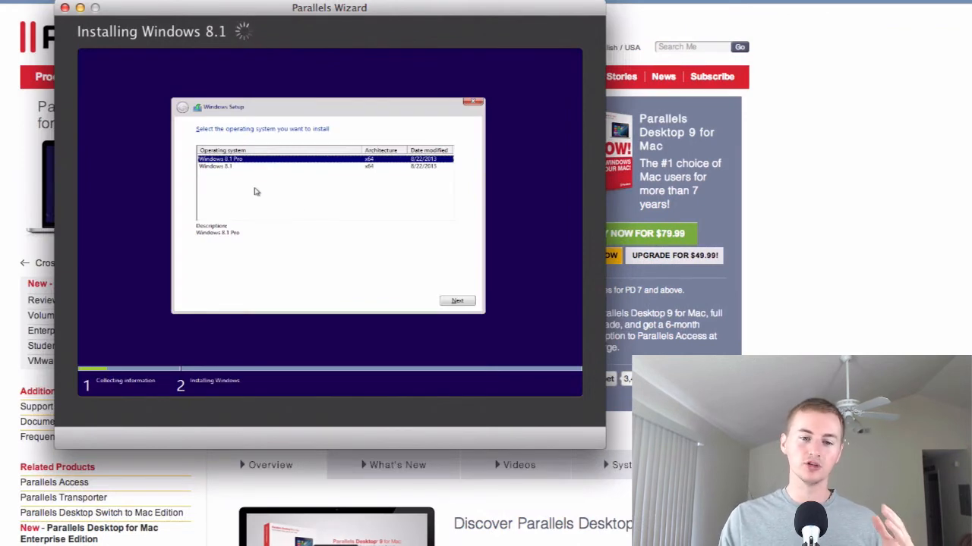
mouse_move(256, 184)
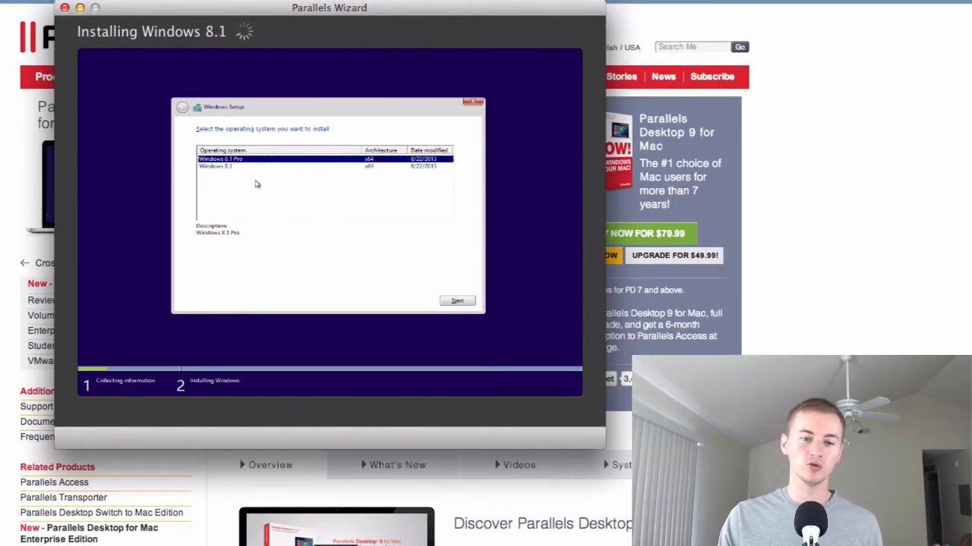
mouse_move(410, 275)
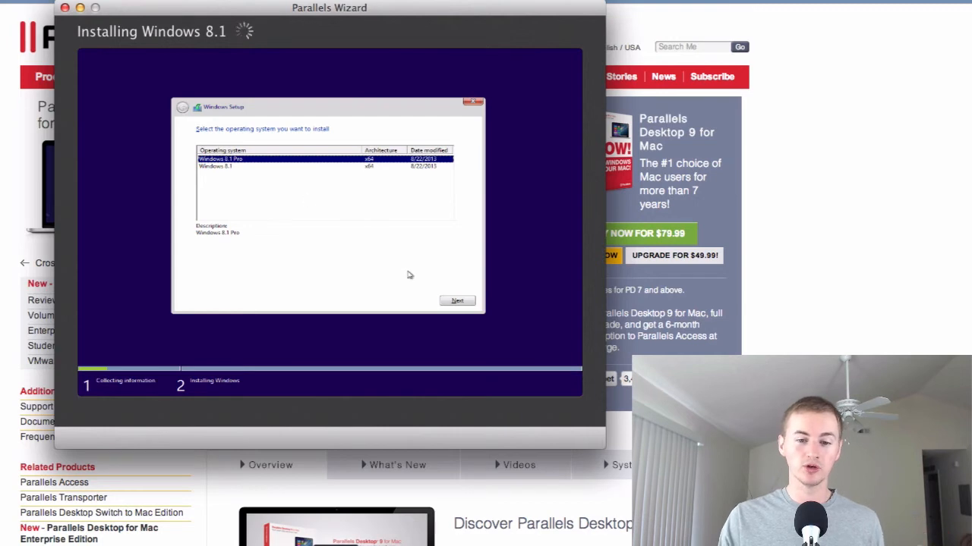
click(456, 301)
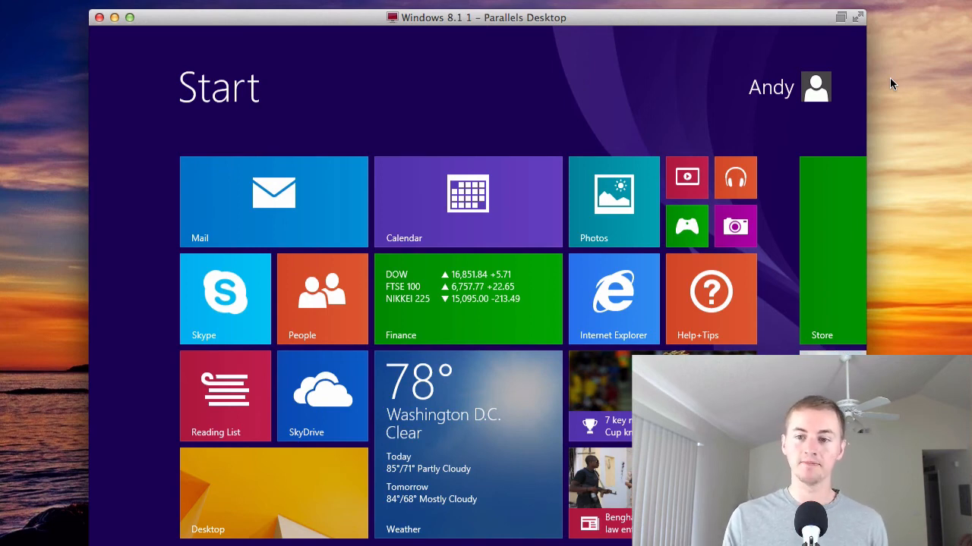
mouse_move(896, 60)
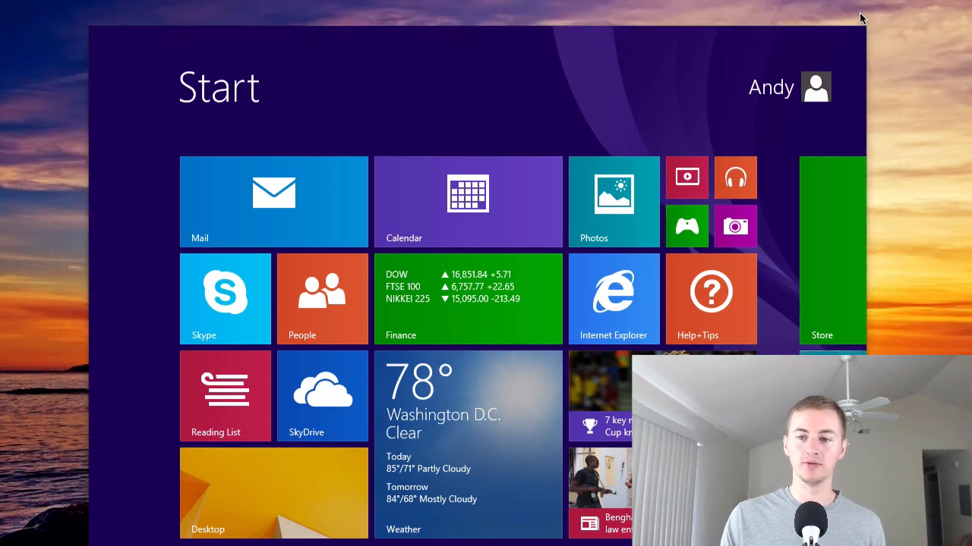
Step: Switch the 'Windows 8.1 1' window to full screen
scroll(right, 3)
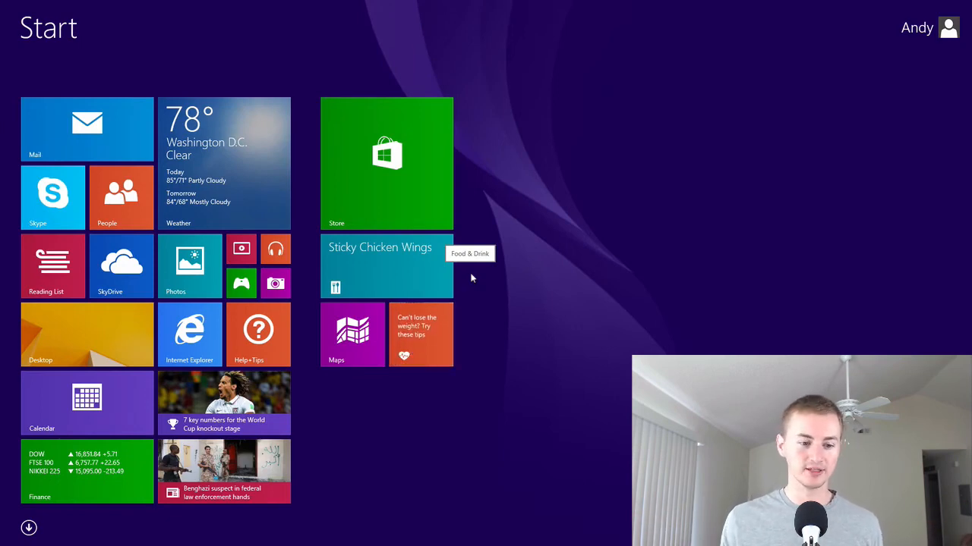
mouse_move(331, 197)
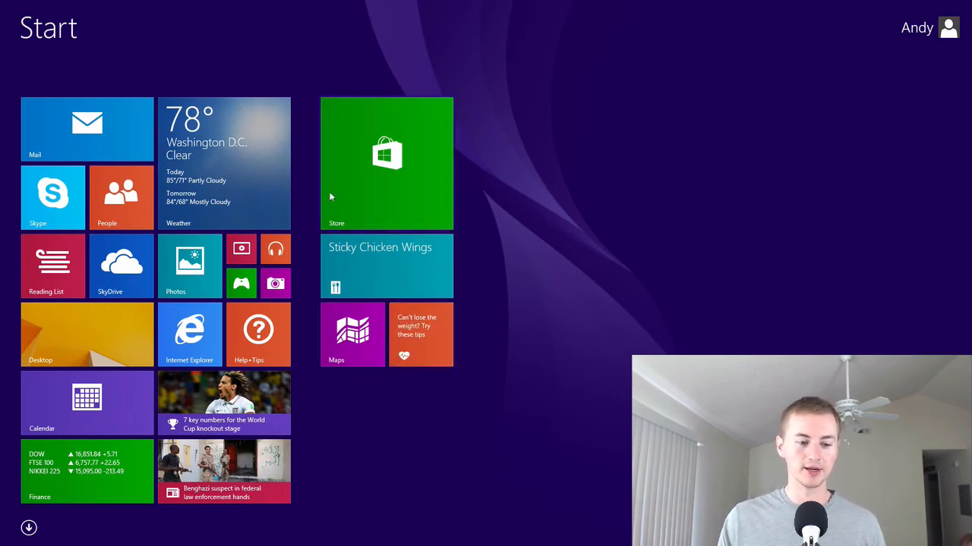